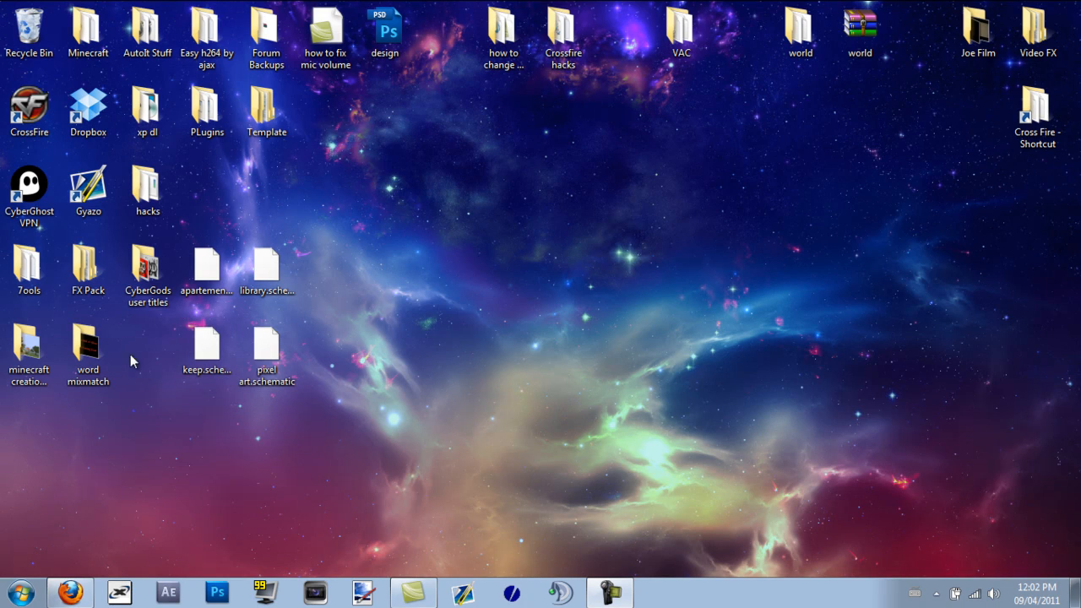
{"action": "mouse_move", "coordinate": [588, 450]}
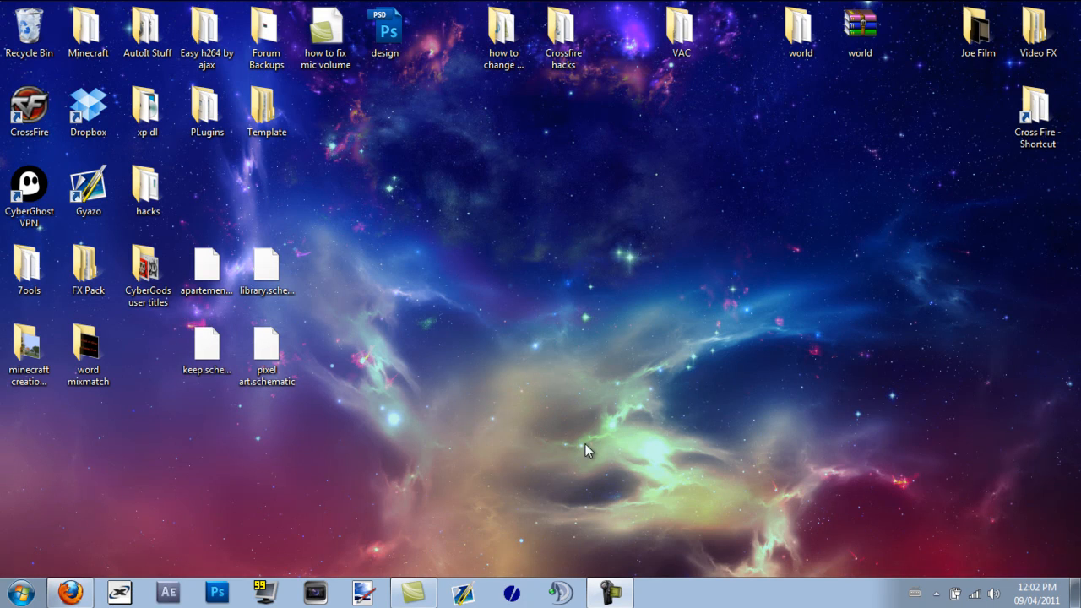
{"action": "mouse_move", "coordinate": [388, 375]}
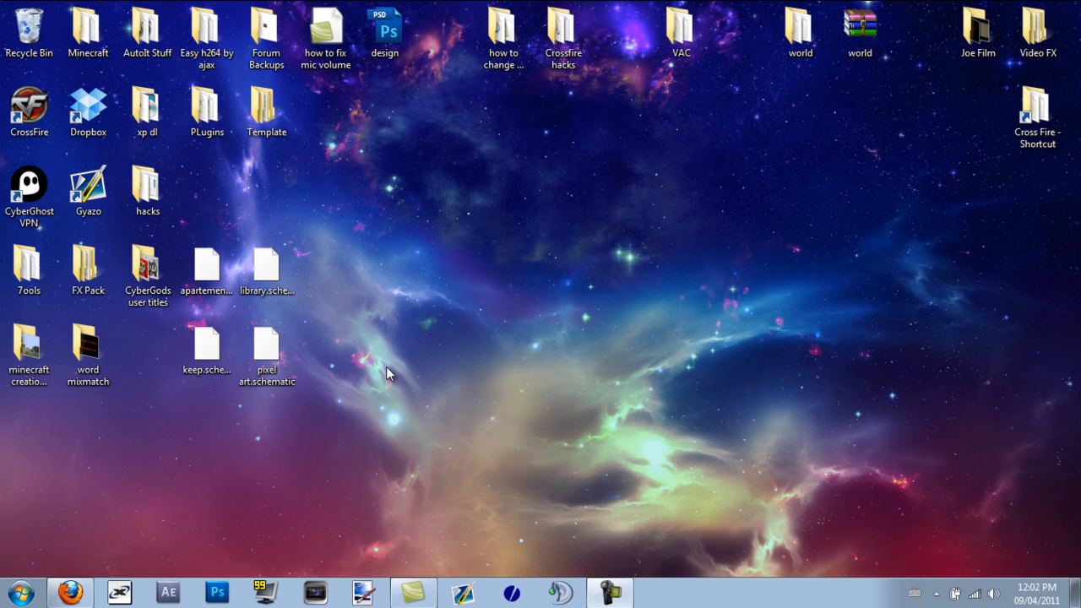
{"action": "mouse_move", "coordinate": [817, 91]}
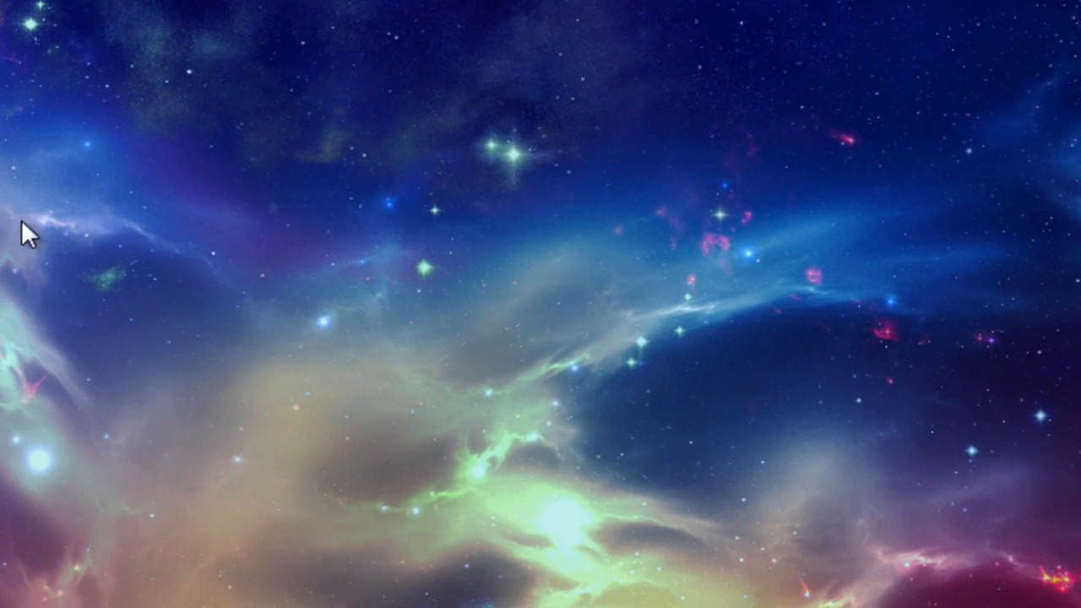
Show the personal user folder and bring up its Organize commands
{"action": "left_click", "coordinate": [40, 577]}
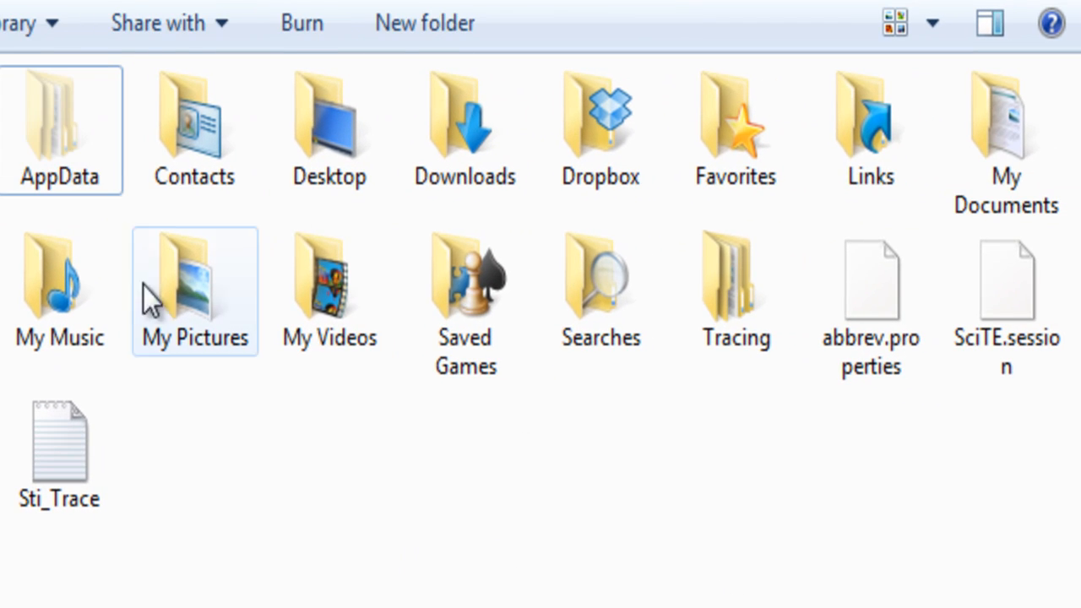
{"action": "left_click", "coordinate": [76, 41]}
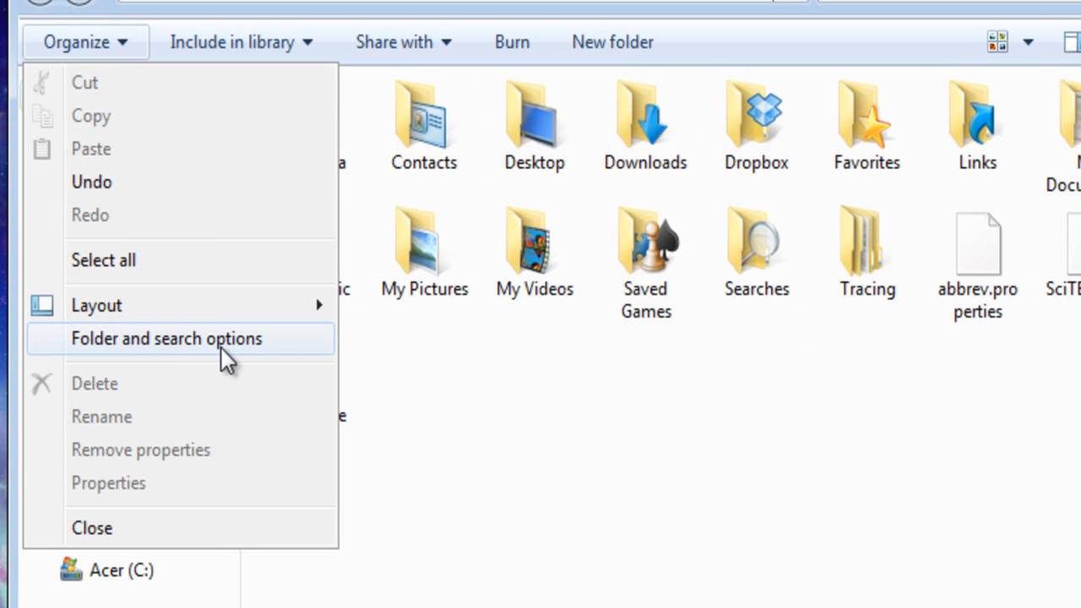
Visit Folder and search options, then move to the Start menu search
{"action": "left_click", "coordinate": [165, 338]}
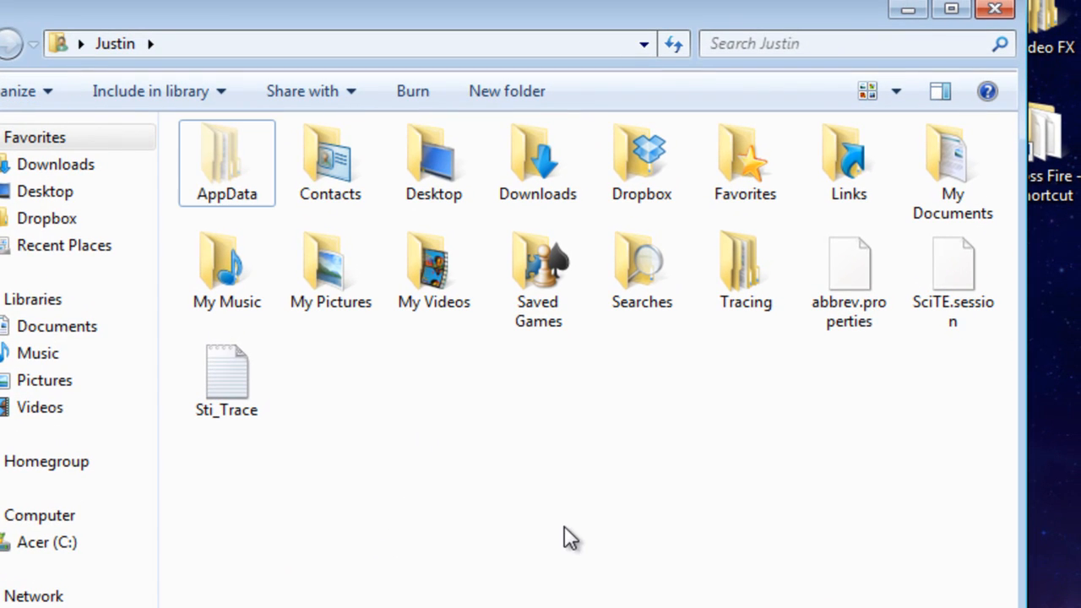
{"action": "left_click", "coordinate": [226, 160]}
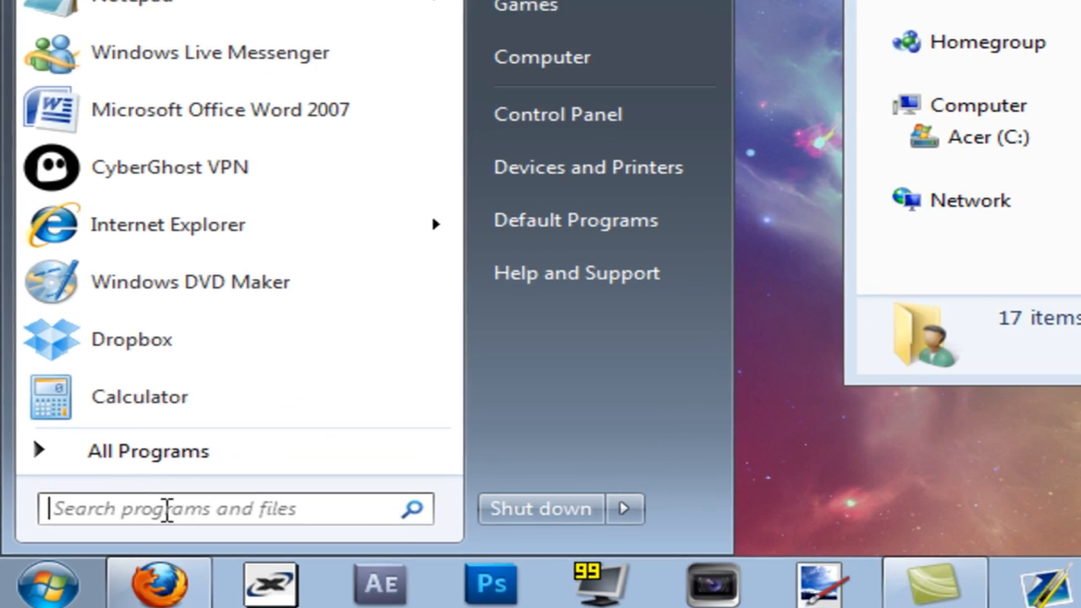
Search %appdata% from the Start menu and enter the Roaming folder listing .minecraft
{"action": "type", "text": "%"}
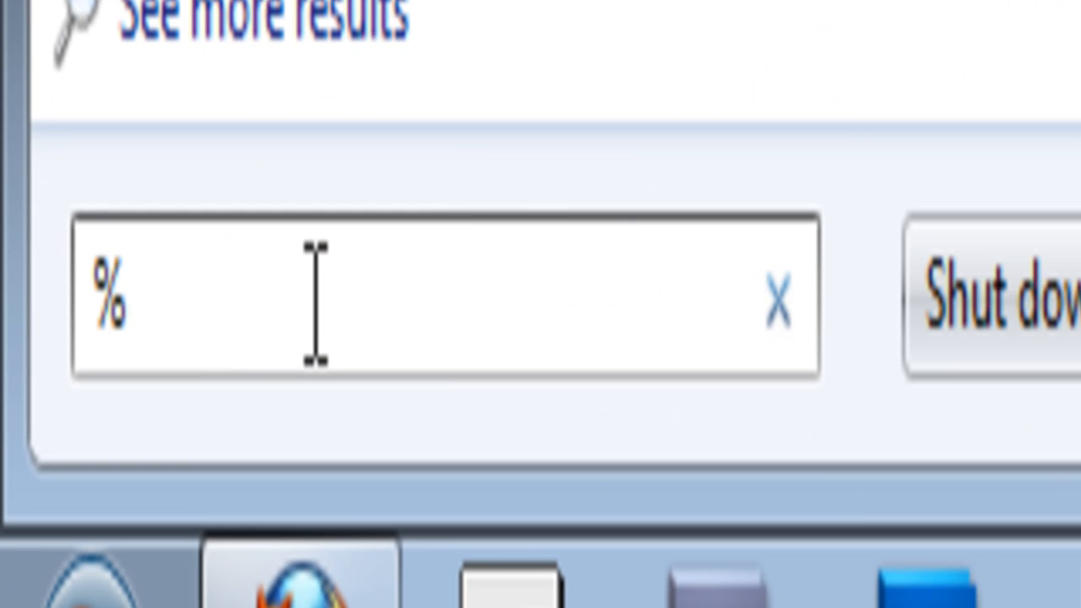
{"action": "type", "text": "appd"}
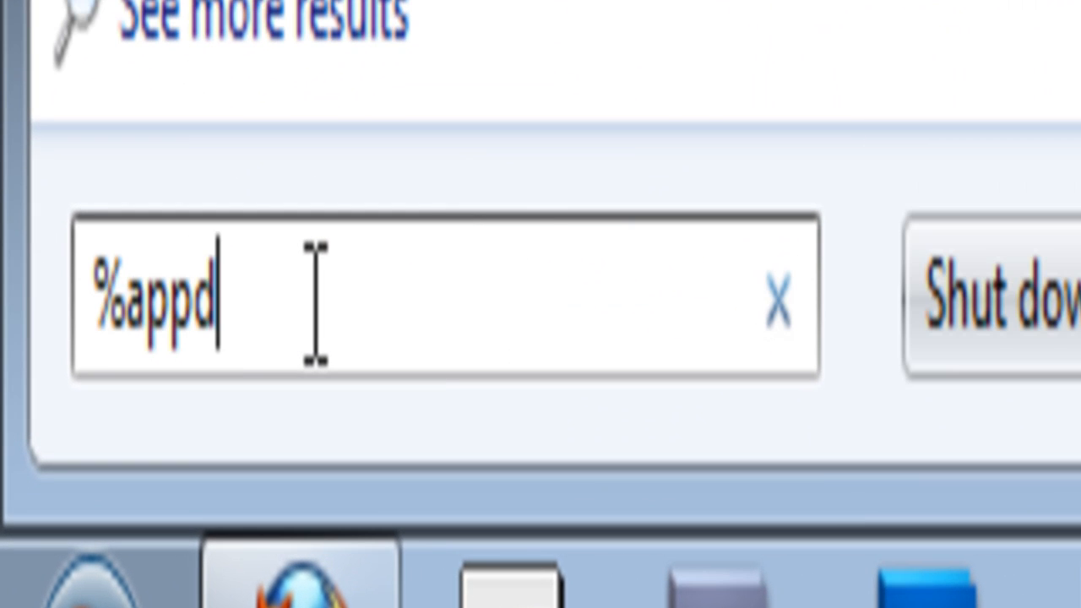
{"action": "type", "text": "ata%"}
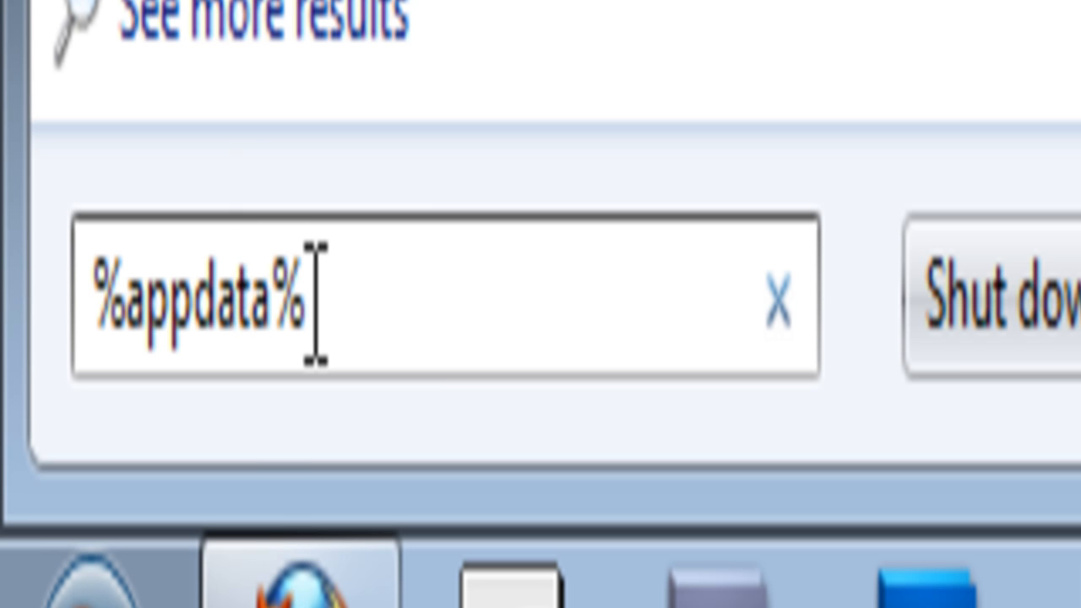
{"action": "key", "text": "enter"}
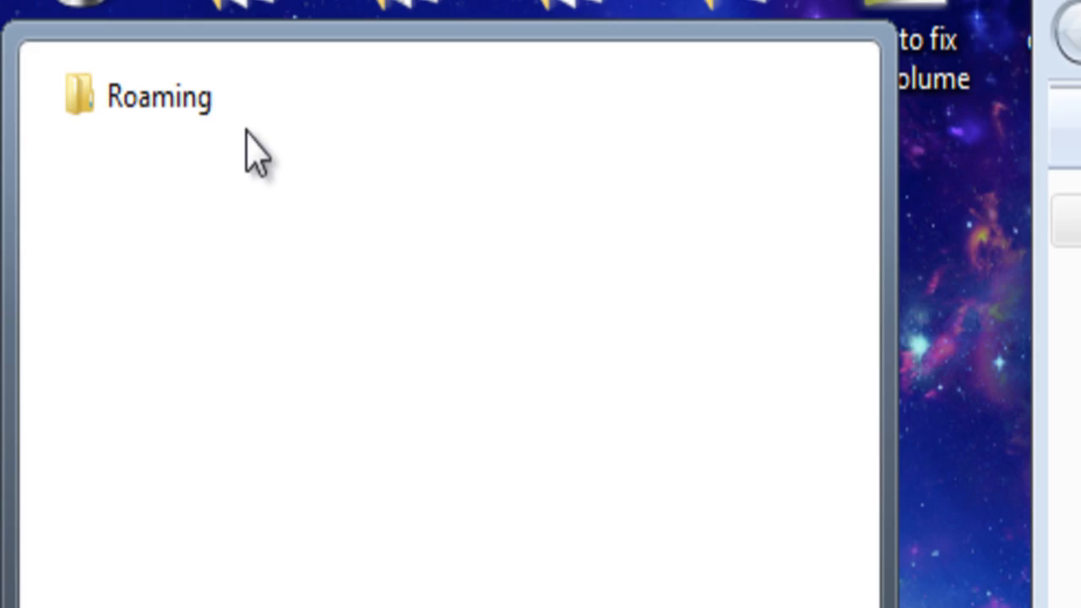
{"action": "double_click", "coordinate": [159, 95]}
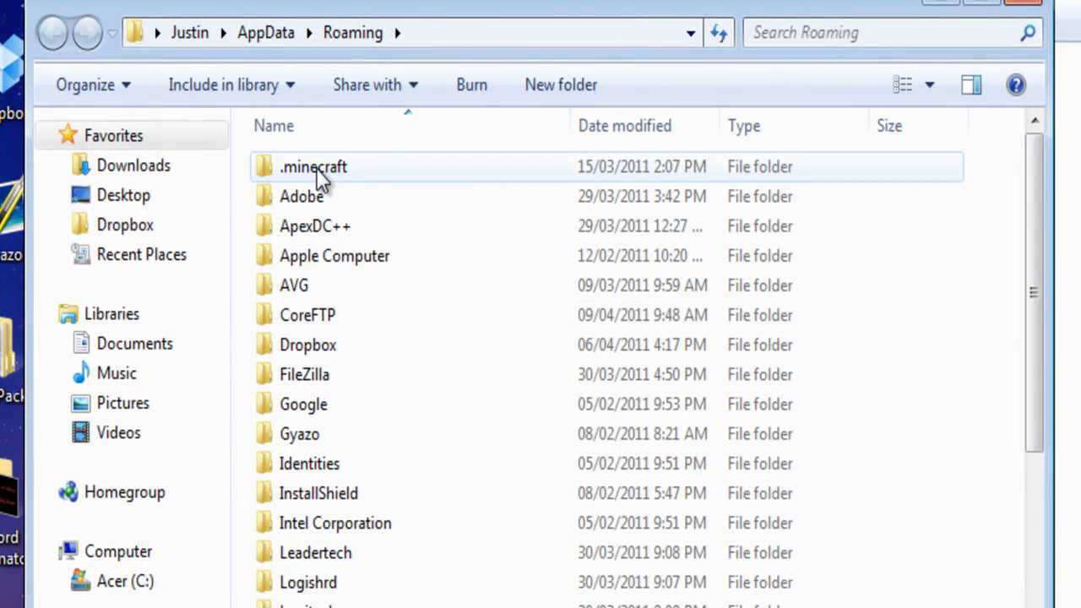
Enter the .minecraft folder from Roaming
{"action": "double_click", "coordinate": [313, 167]}
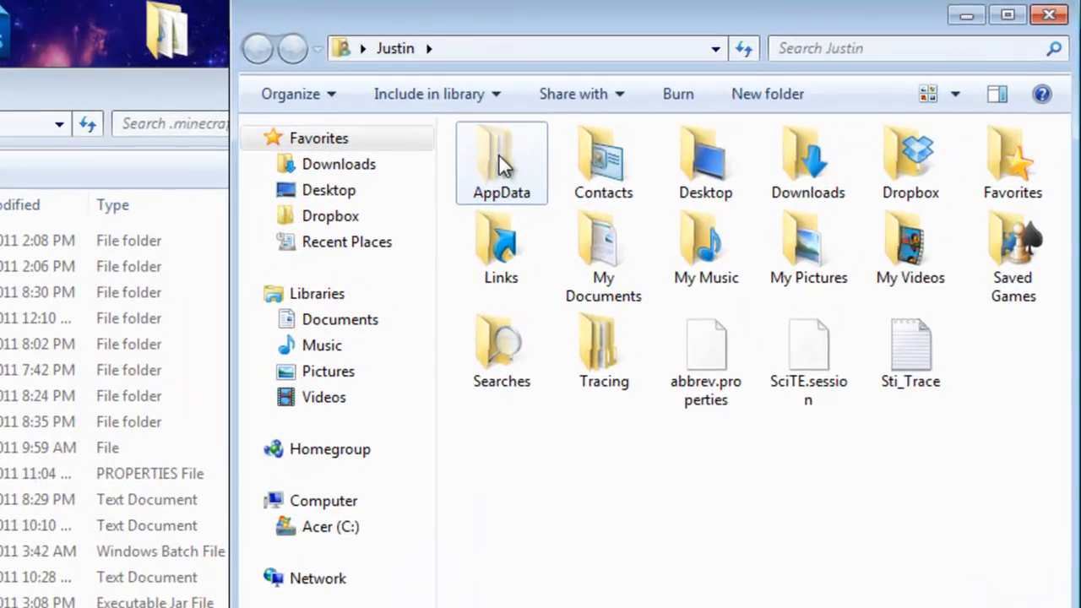
Navigate AppData > Roaming > .minecraft > saves, listing worlds boom, World1, World3, World5
{"action": "double_click", "coordinate": [500, 160]}
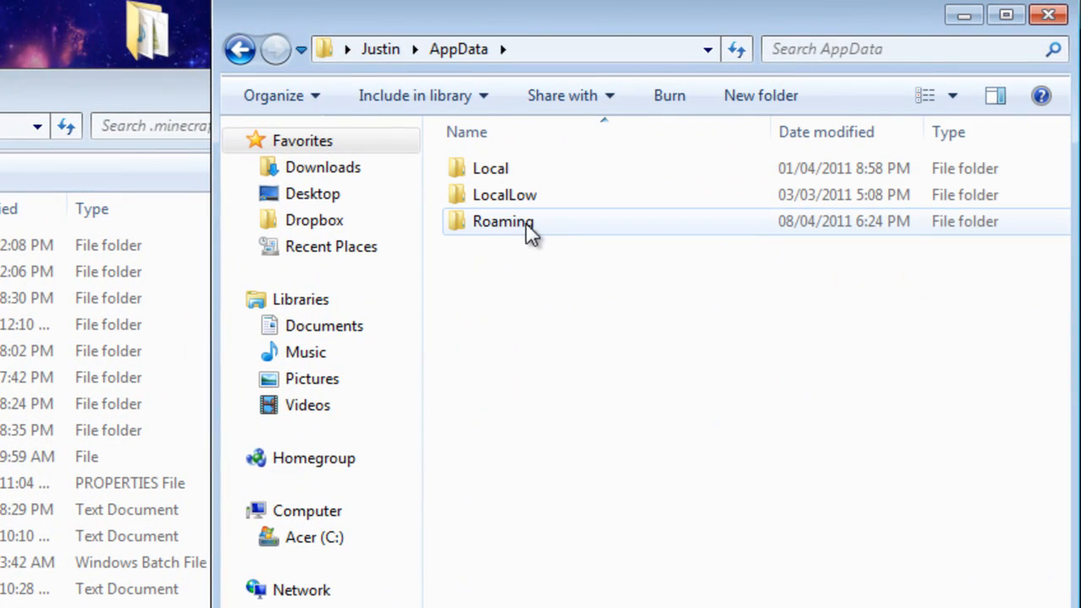
{"action": "double_click", "coordinate": [503, 222]}
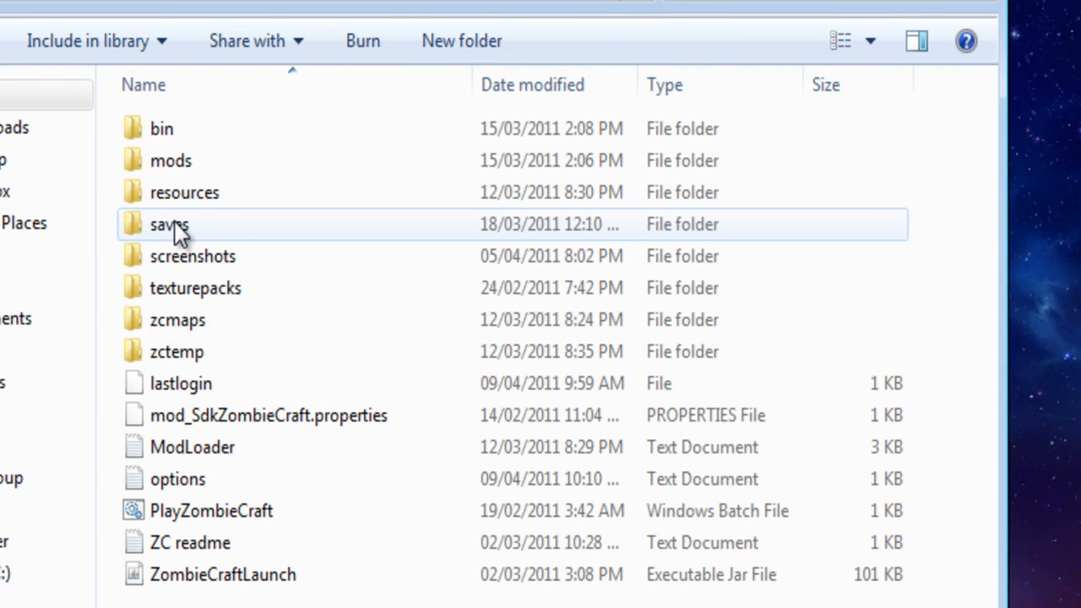
{"action": "double_click", "coordinate": [169, 223]}
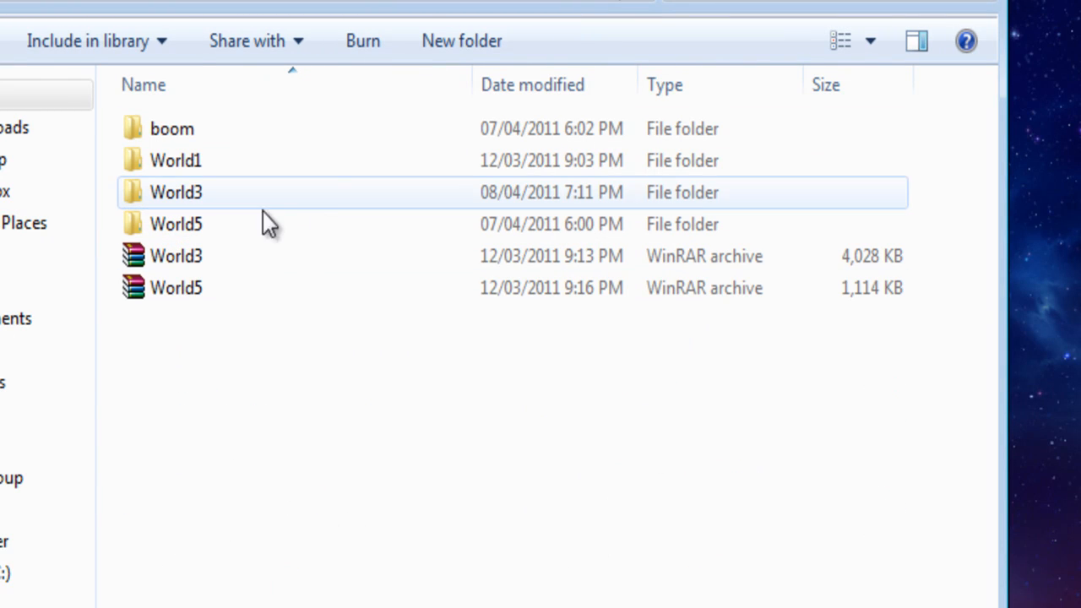